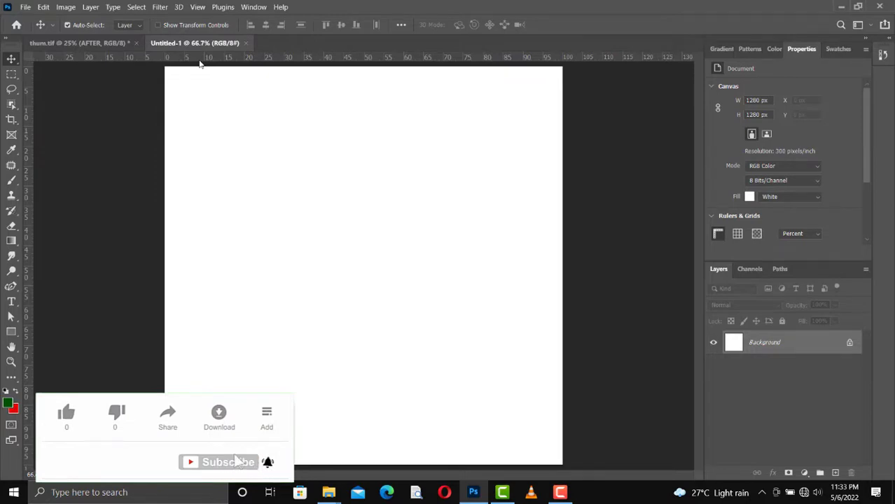
{"action": "mouse_move", "coordinate": [95, 421]}
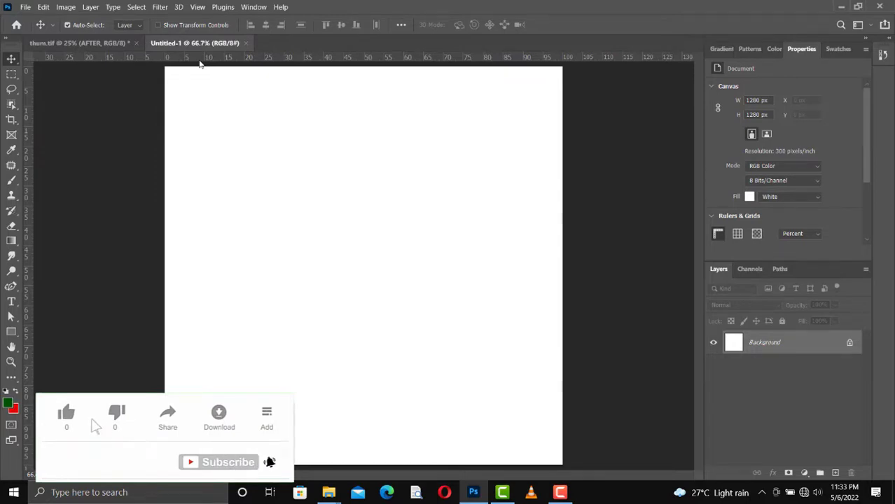
- Embed the portrait photo as a smart object layer filling the white canvas
{"action": "left_click", "coordinate": [66, 412]}
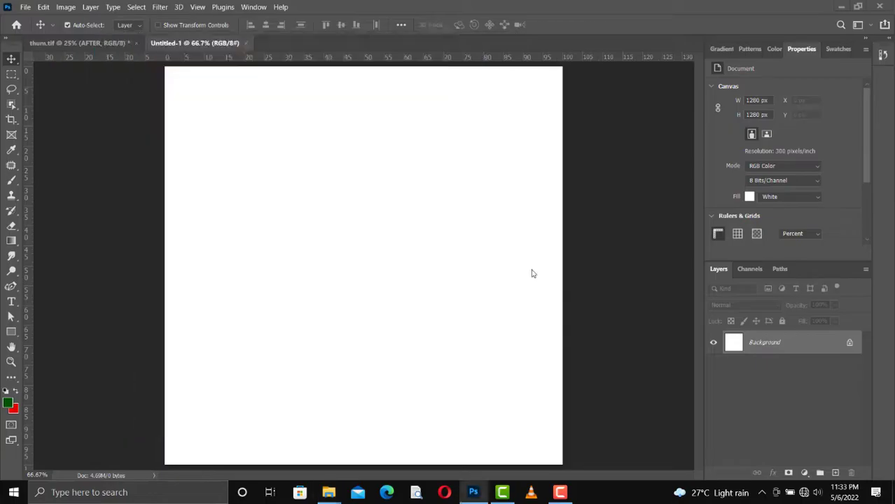
{"action": "mouse_move", "coordinate": [345, 338]}
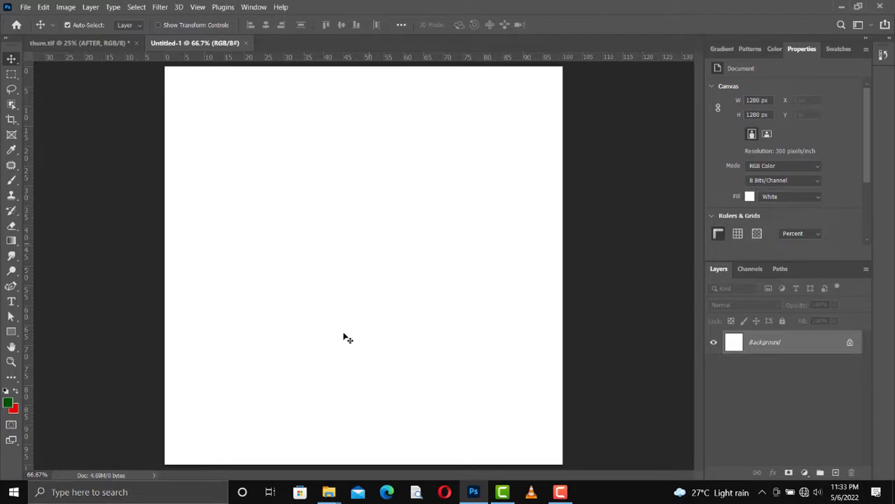
{"action": "mouse_move", "coordinate": [359, 216]}
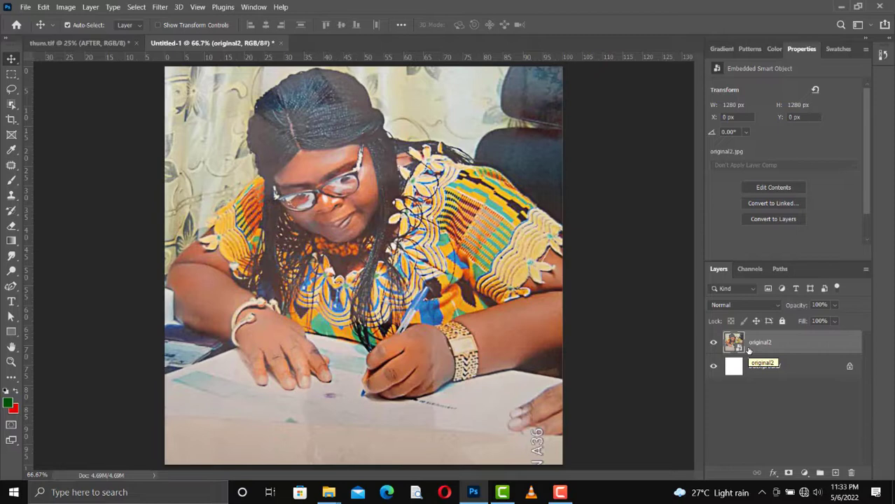
{"action": "right_click", "coordinate": [761, 342]}
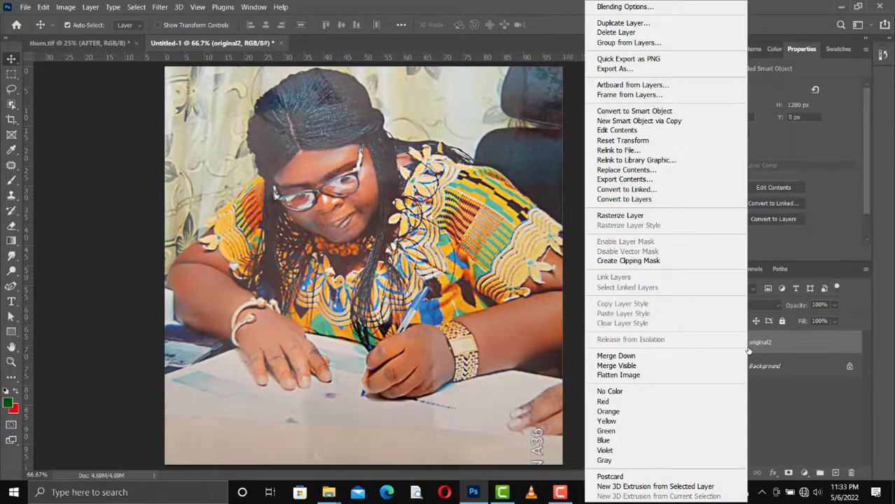
{"action": "mouse_move", "coordinate": [616, 130]}
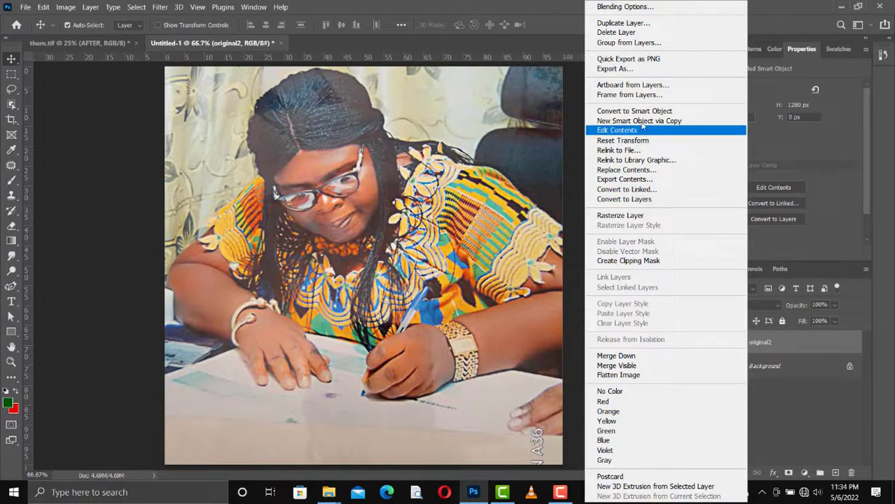
{"action": "mouse_move", "coordinate": [635, 111]}
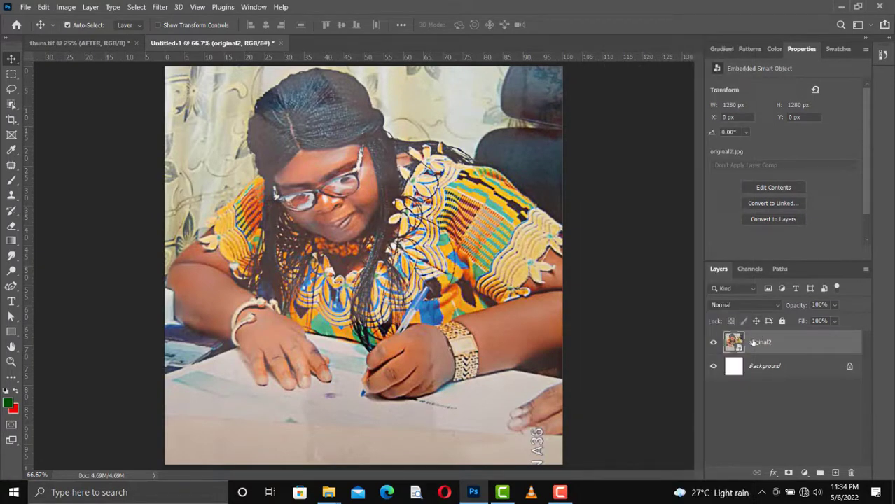
{"action": "mouse_move", "coordinate": [752, 341]}
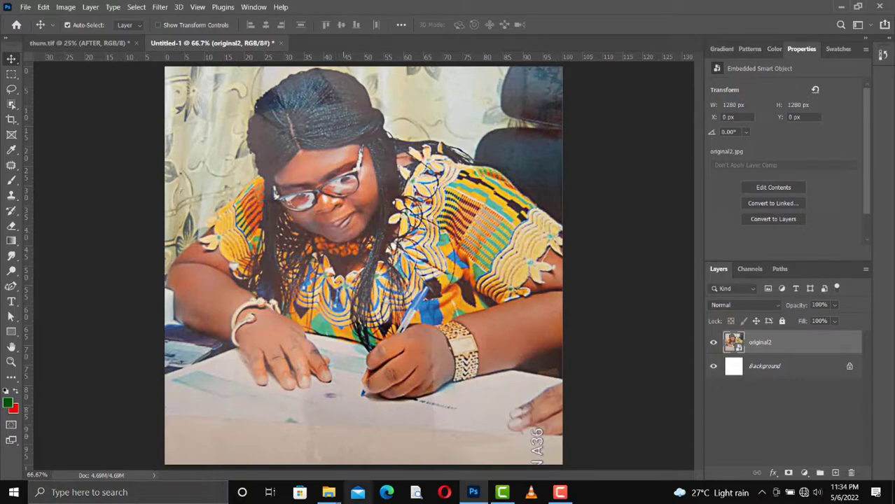
{"action": "mouse_move", "coordinate": [356, 423]}
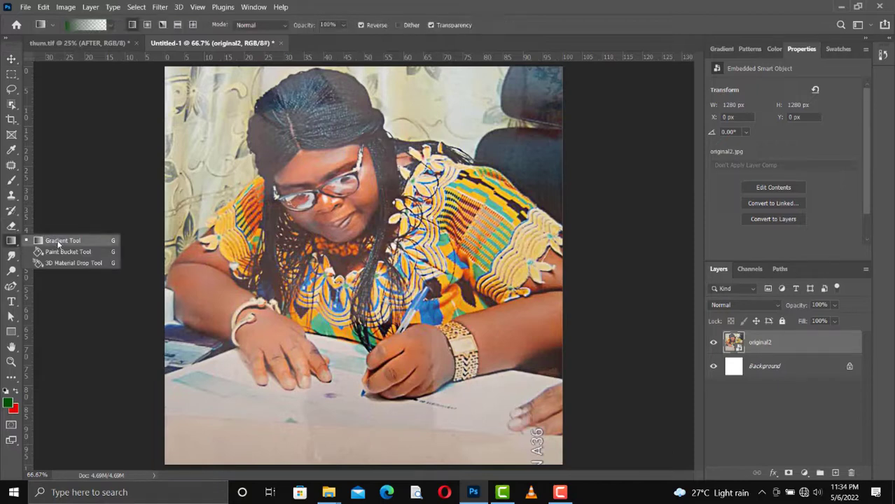
{"action": "mouse_move", "coordinate": [65, 199]}
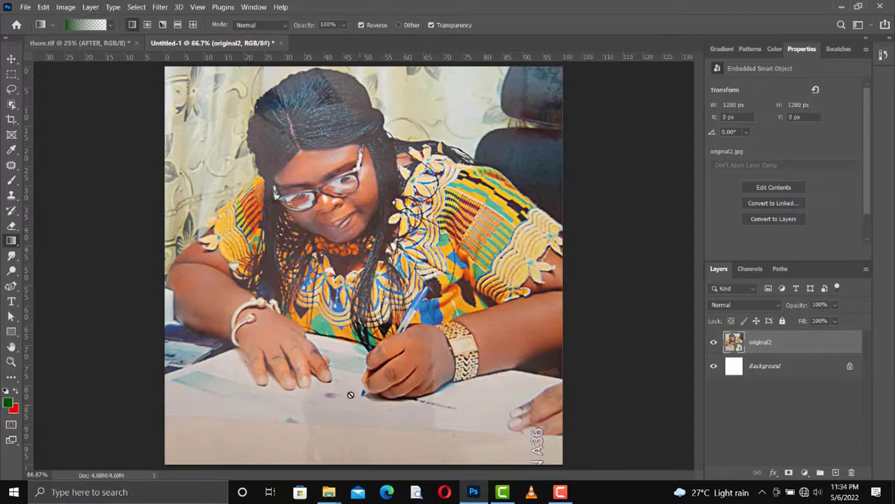
- Add a new layer with a dark green foreground-to-transparent gradient rising from the canvas bottom
{"action": "left_click", "coordinate": [835, 472]}
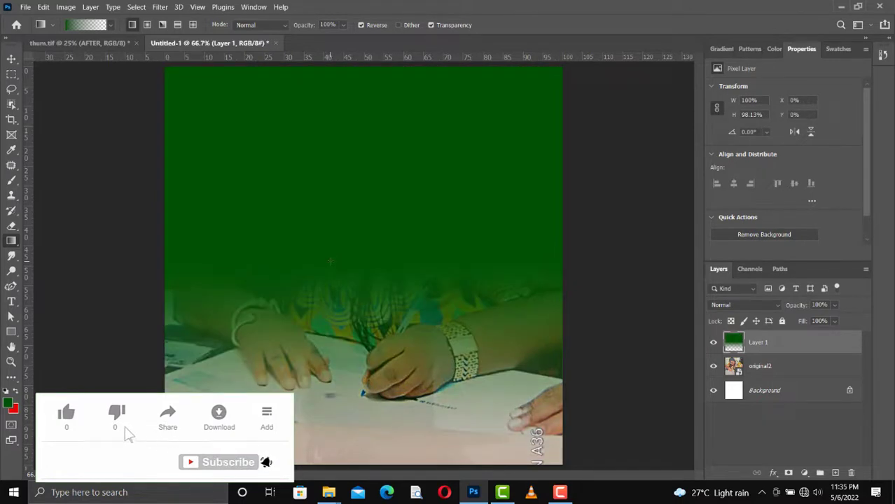
{"action": "left_click", "coordinate": [66, 413]}
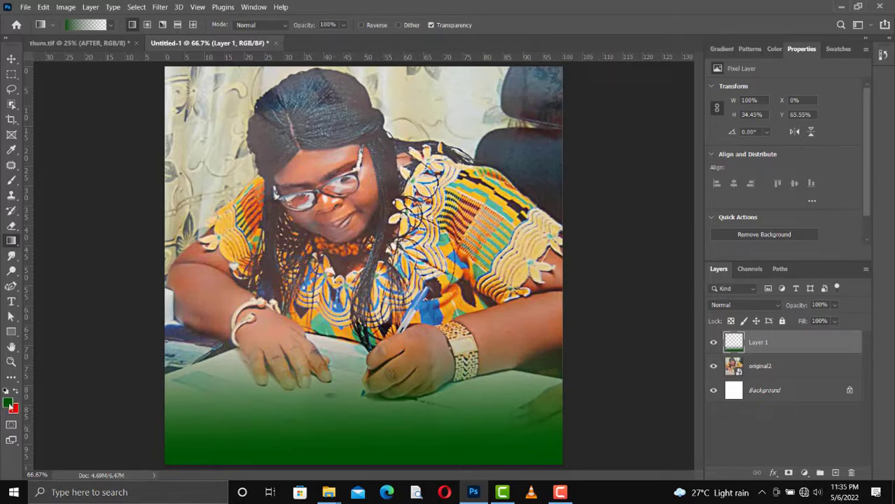
{"action": "mouse_move", "coordinate": [11, 405]}
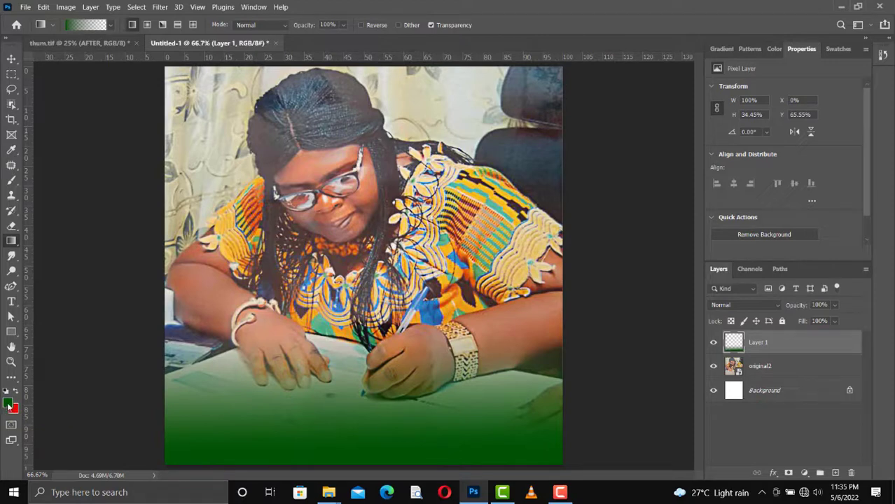
- Set the foreground colour to white so the bottom fade becomes white instead of green
{"action": "left_click", "coordinate": [7, 403]}
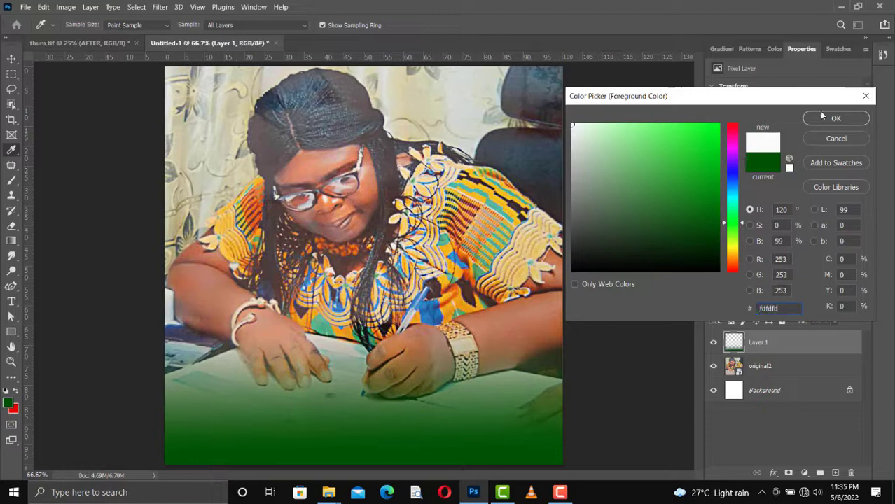
{"action": "left_click", "coordinate": [835, 118]}
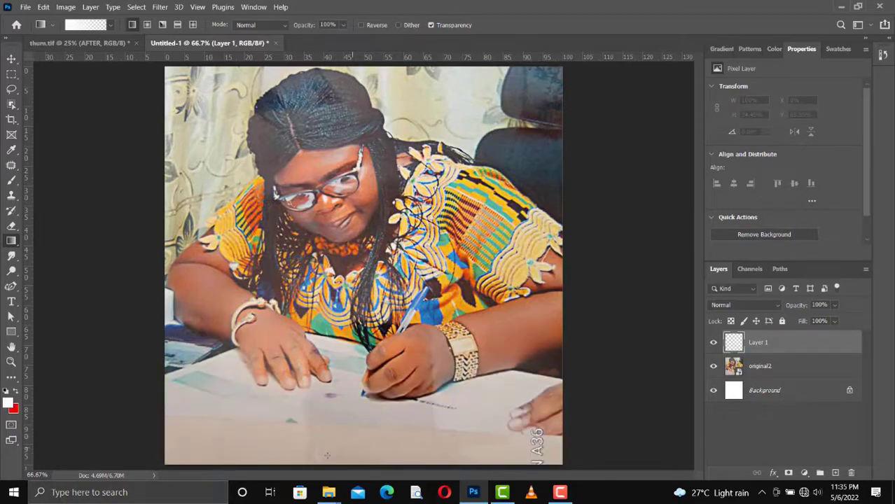
{"action": "mouse_move", "coordinate": [351, 451]}
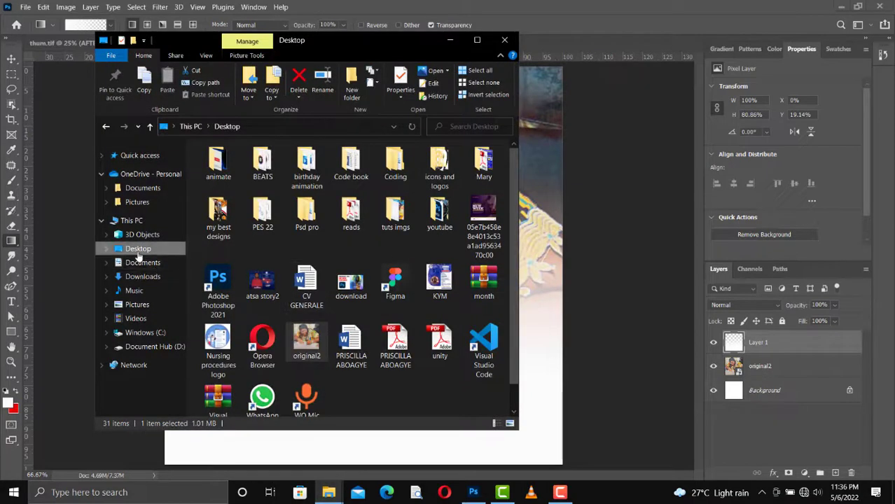
- In Documents, select the elegant Happy Mother's Day graphic with the word mom
{"action": "left_click", "coordinate": [141, 262]}
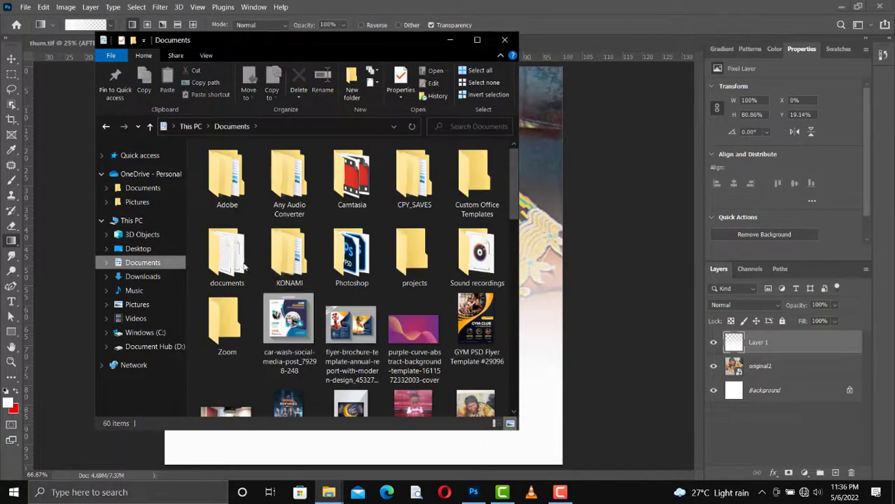
{"action": "scroll", "scroll_direction": "down", "scroll_amount": 3}
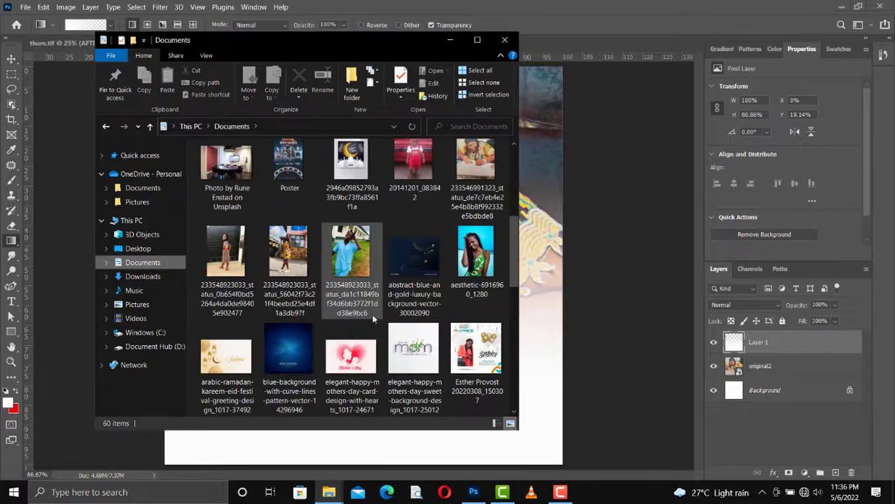
{"action": "scroll", "scroll_direction": "down", "scroll_amount": 3}
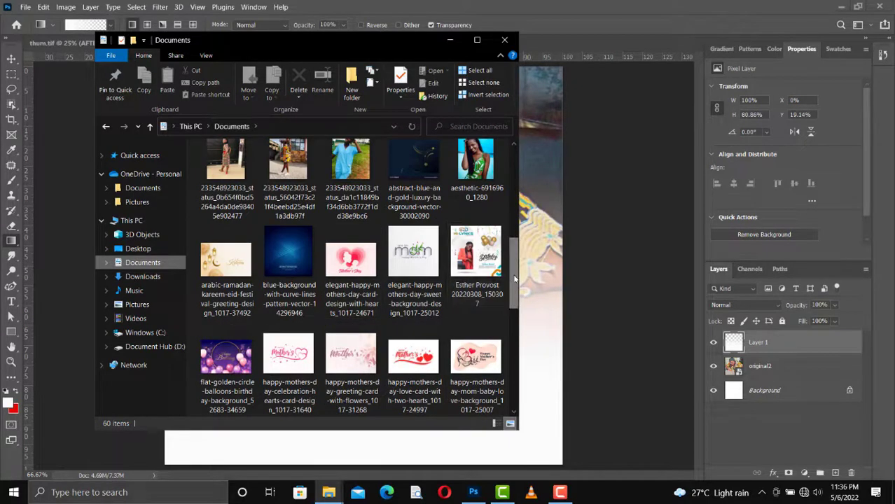
{"action": "scroll", "scroll_direction": "down", "scroll_amount": 3}
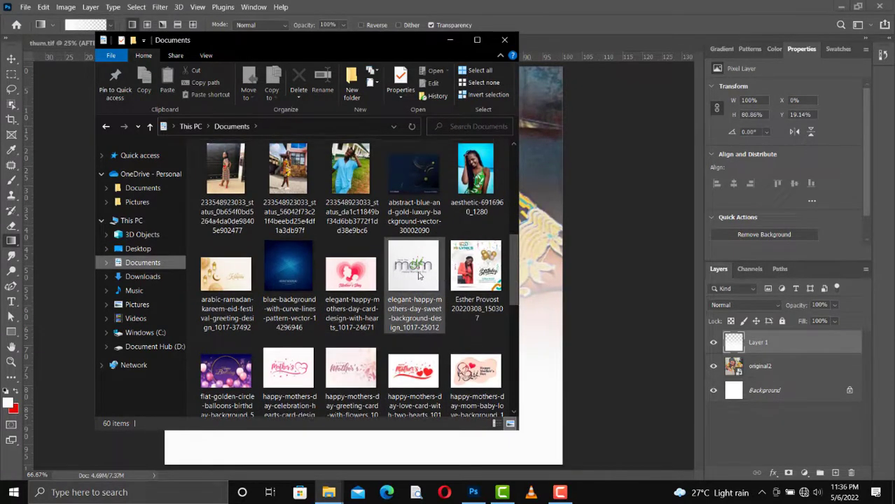
{"action": "left_click", "coordinate": [414, 266]}
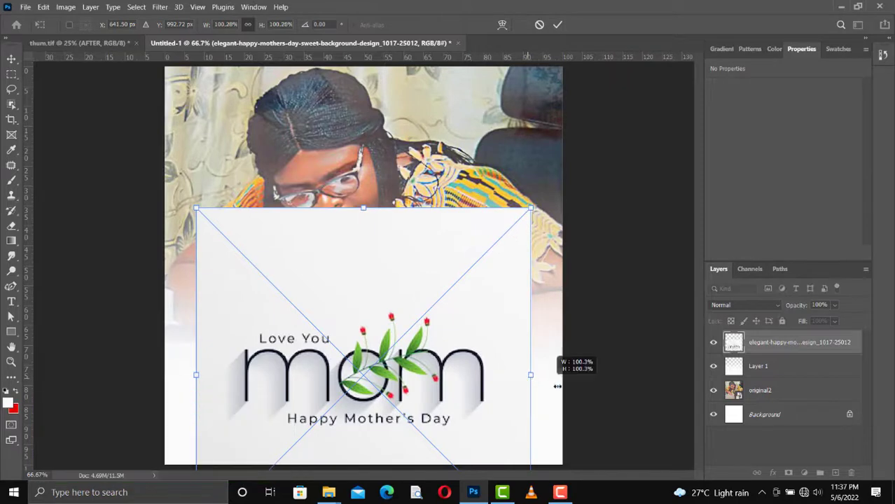
- Scale the Mother's Day graphic to about 113% over the flyer's lower part
{"action": "left_click_drag", "start_coordinate": [531, 376], "coordinate": [564, 375]}
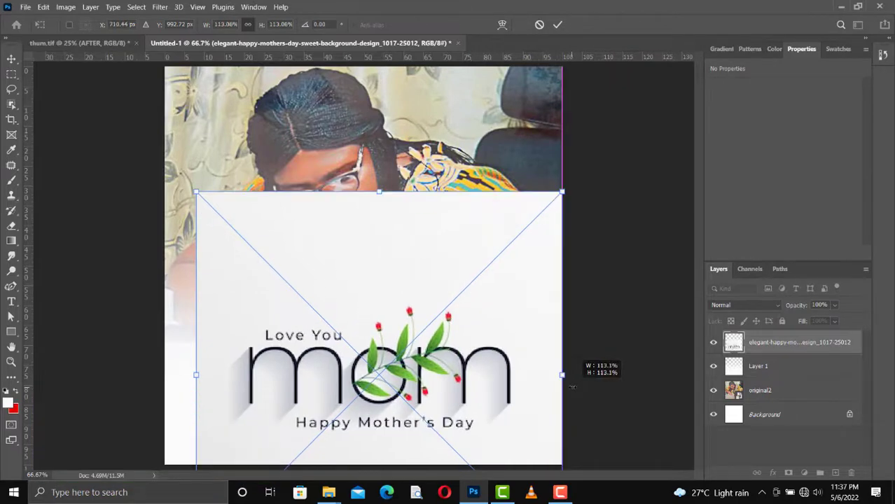
{"action": "left_click_drag", "start_coordinate": [563, 376], "coordinate": [575, 376]}
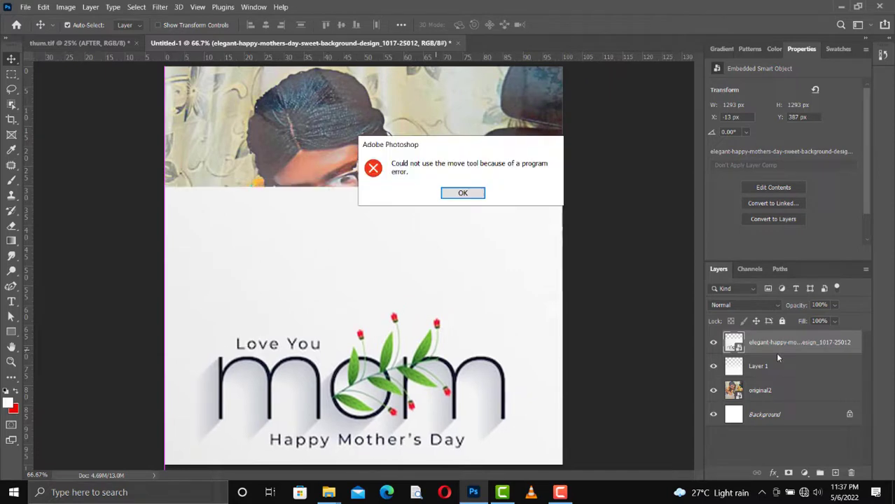
- Dismiss the error and give the graphic layer a clipping mask onto the white fade layer
{"action": "left_click", "coordinate": [462, 194]}
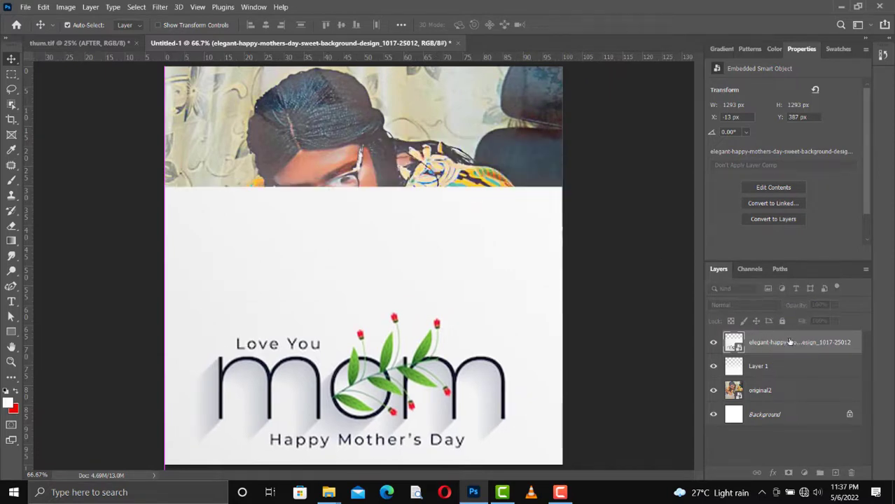
{"action": "right_click", "coordinate": [790, 342]}
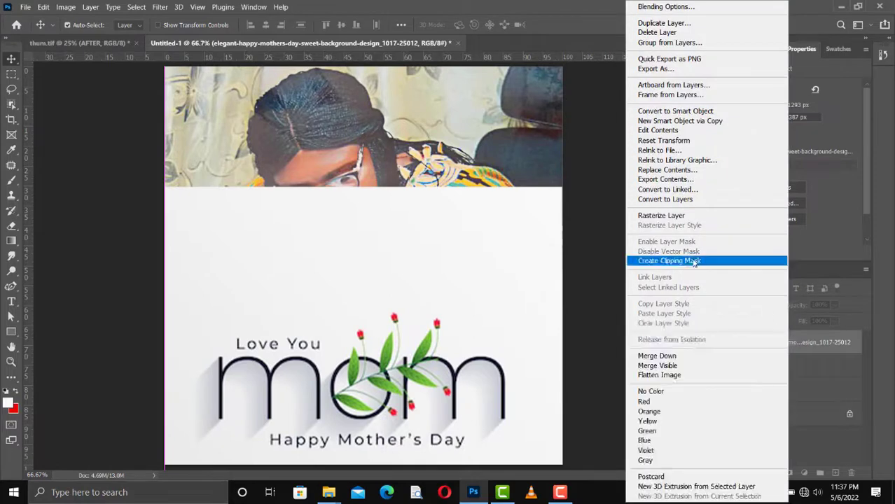
{"action": "left_click", "coordinate": [670, 261]}
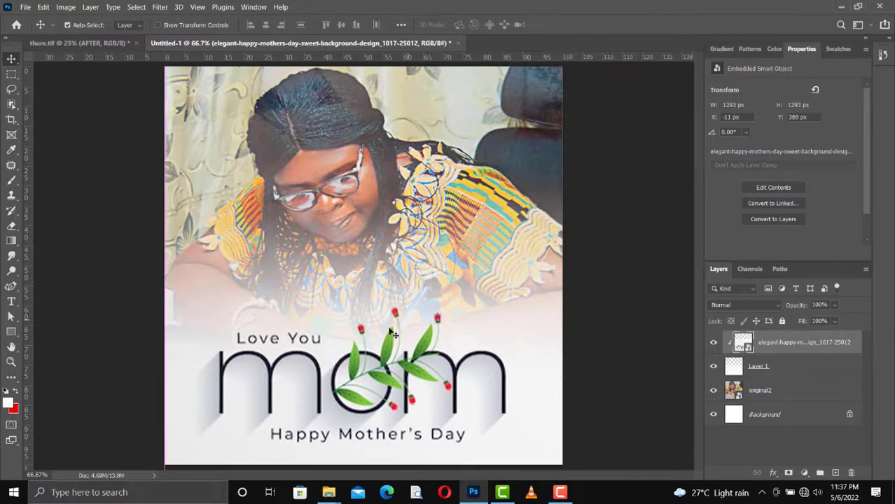
{"action": "mouse_move", "coordinate": [364, 457]}
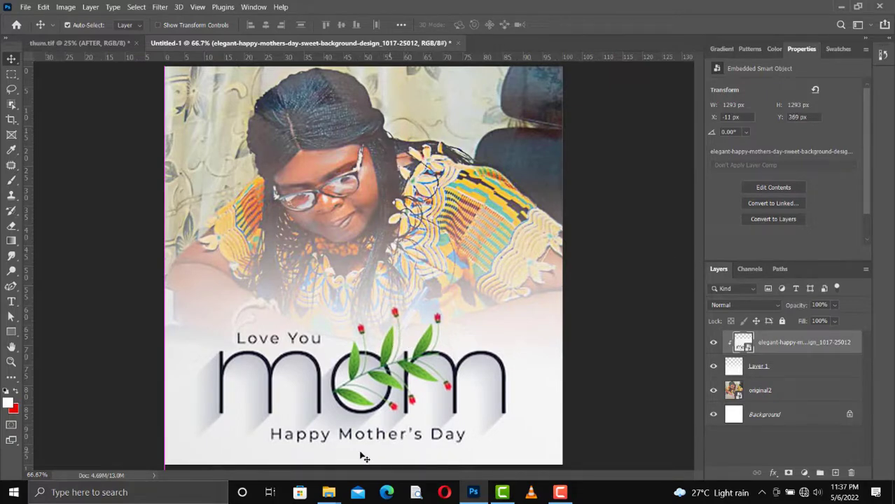